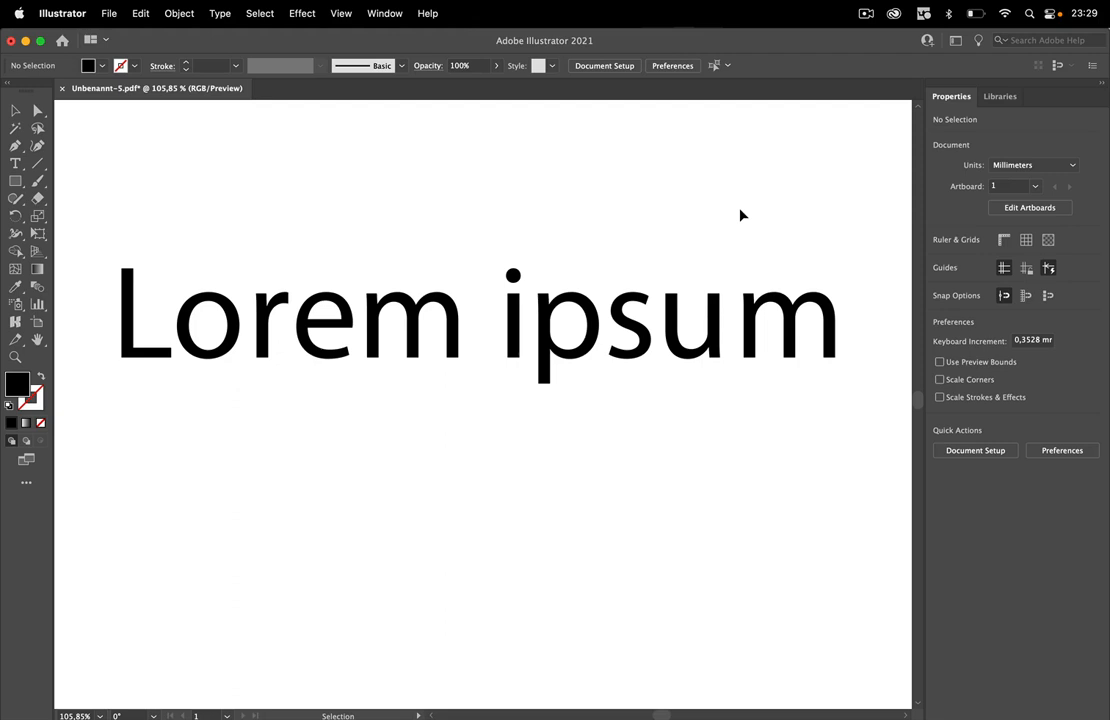
pyautogui.moveTo(846, 194)
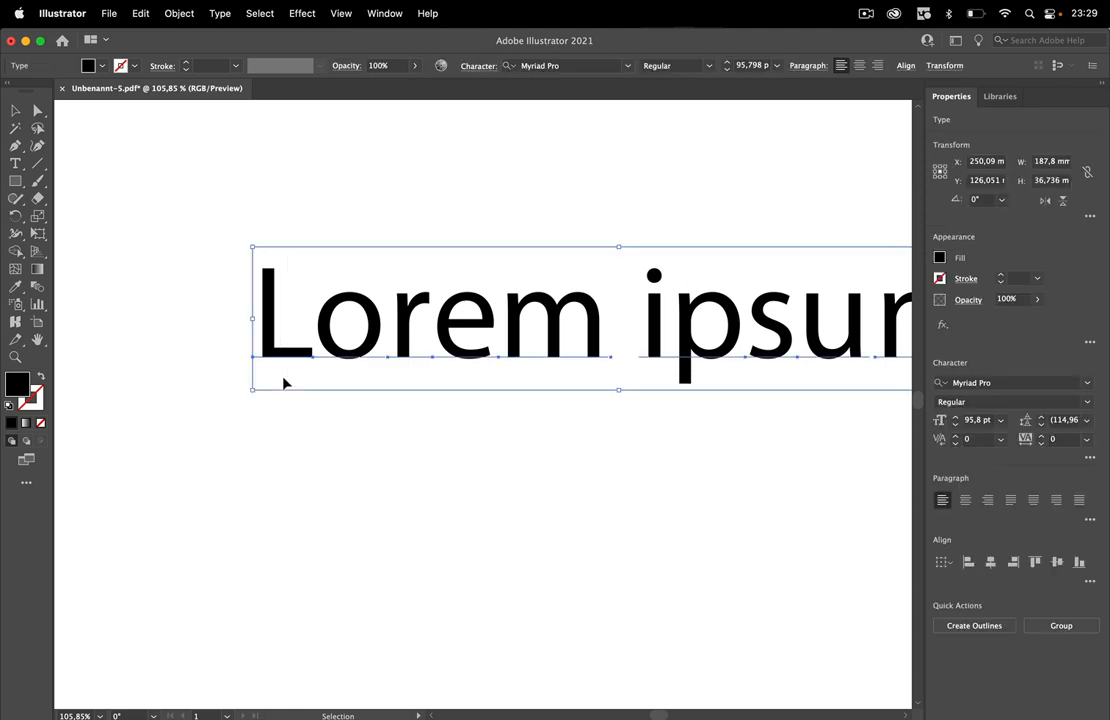
# Step: Drag the Lorem ipsum text object to the left onto the artboard
pyautogui.moveTo(284, 384); pyautogui.dragTo(336, 390)
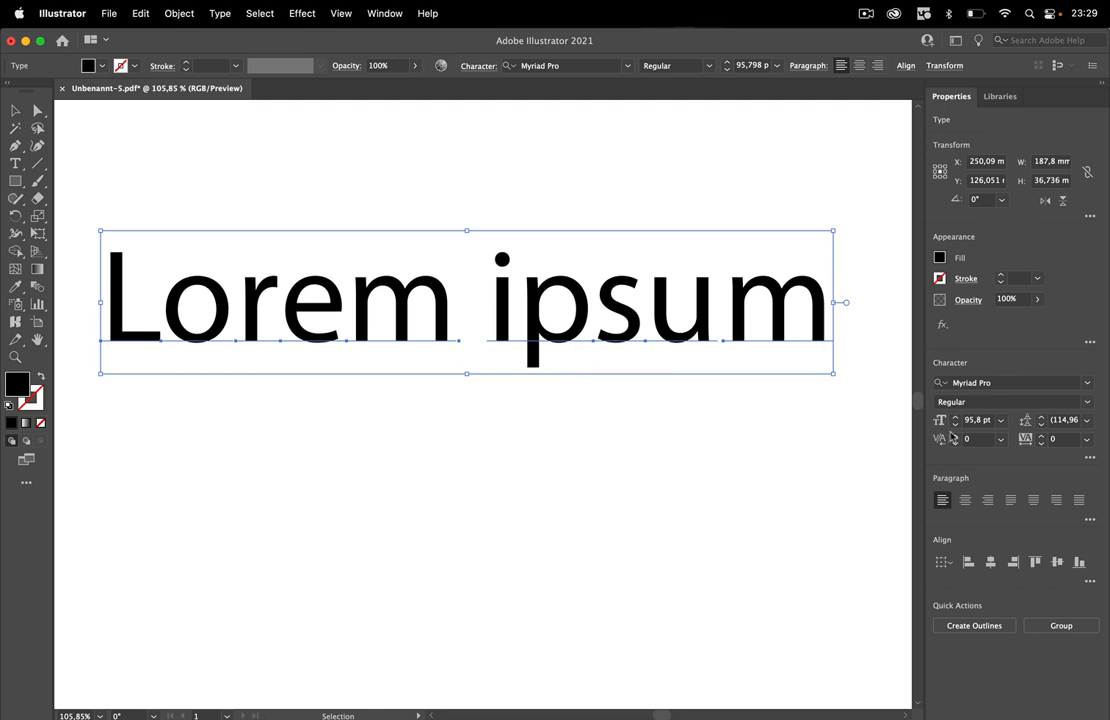
# Step: Widen the tracking, set the text to 72 pt with 'ip' tighter, and deselect
pyautogui.click(1000, 420)
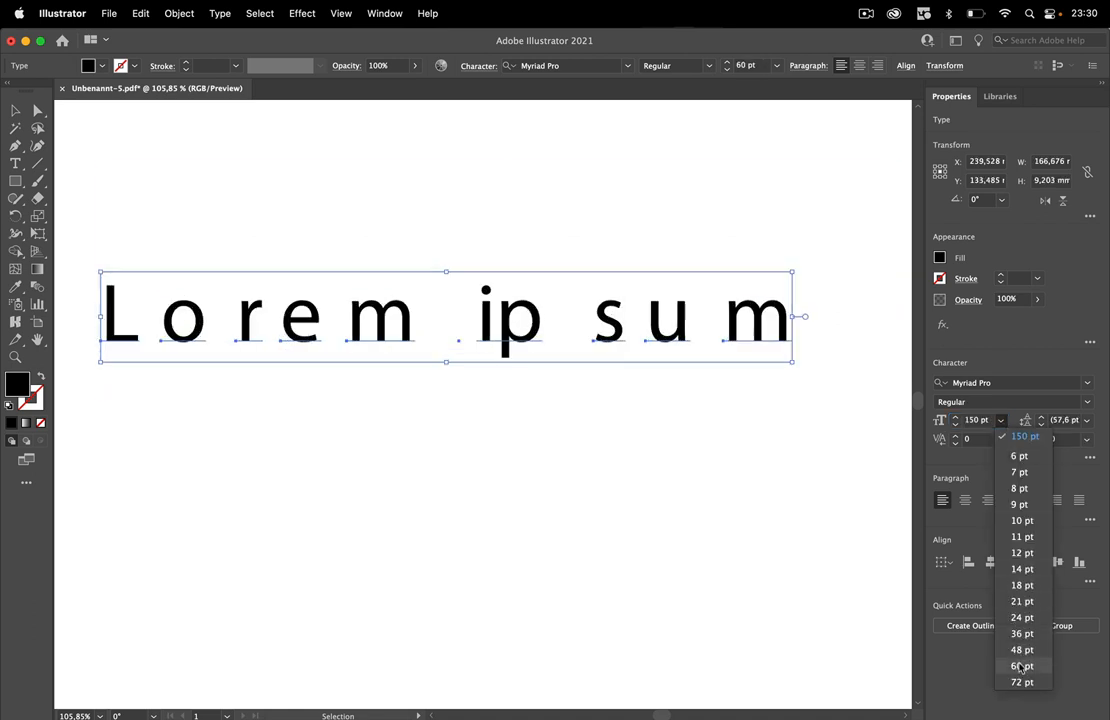
pyautogui.click(1020, 682)
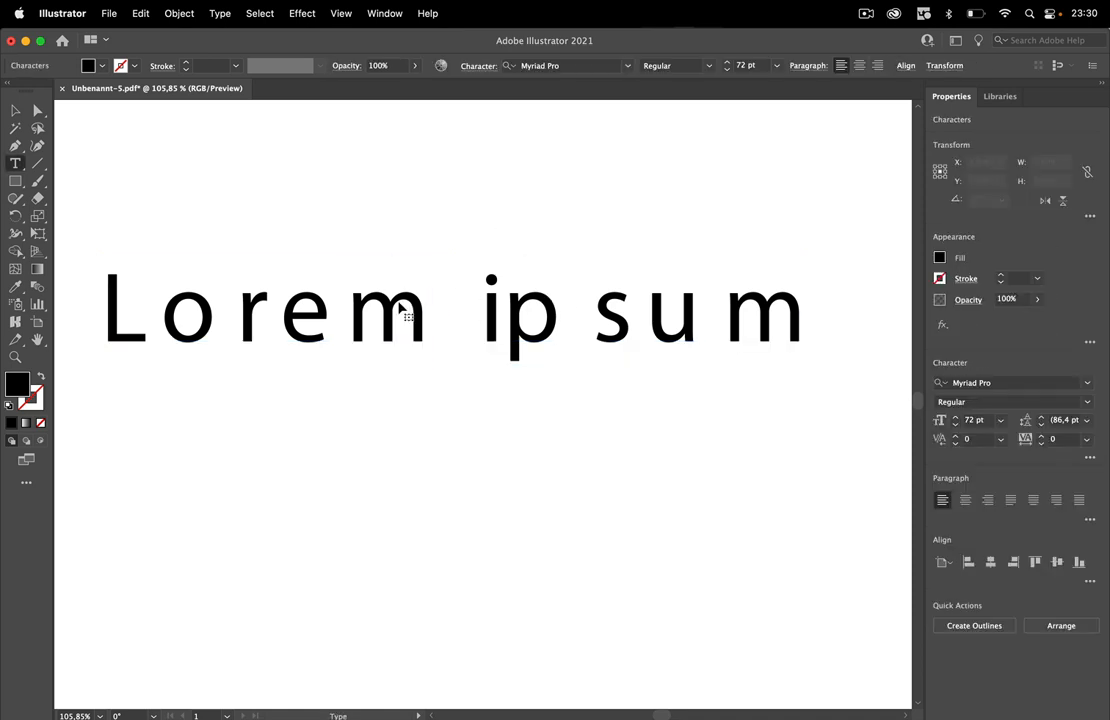
pyautogui.doubleClick(764, 312)
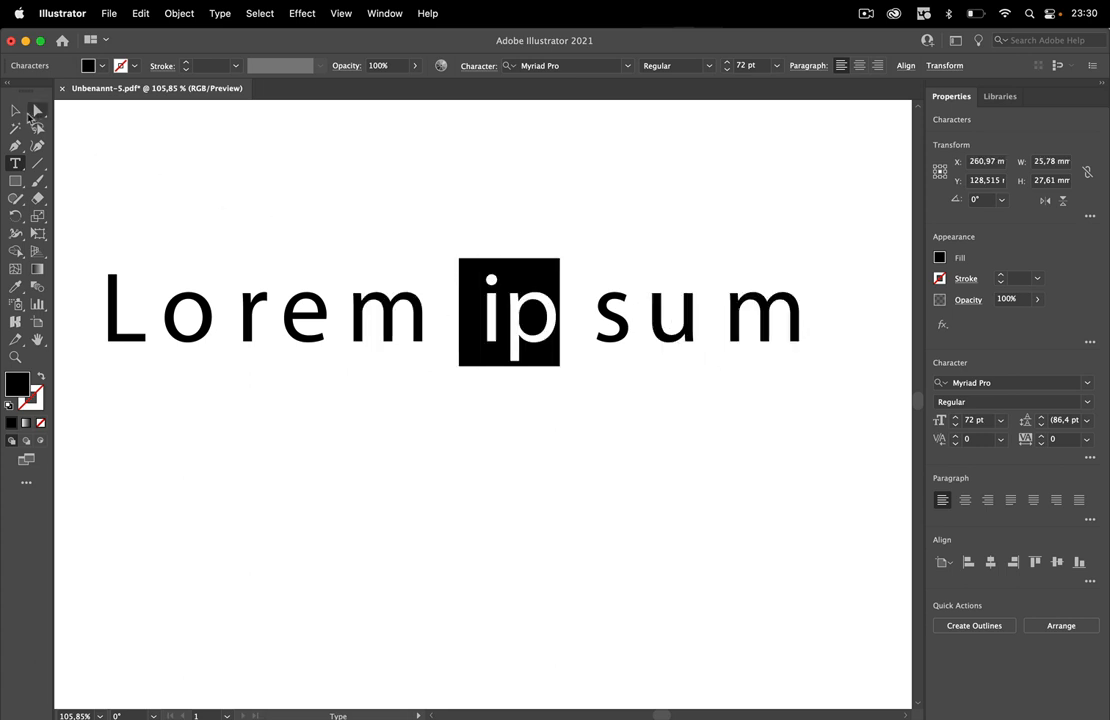
pyautogui.click(340, 200)
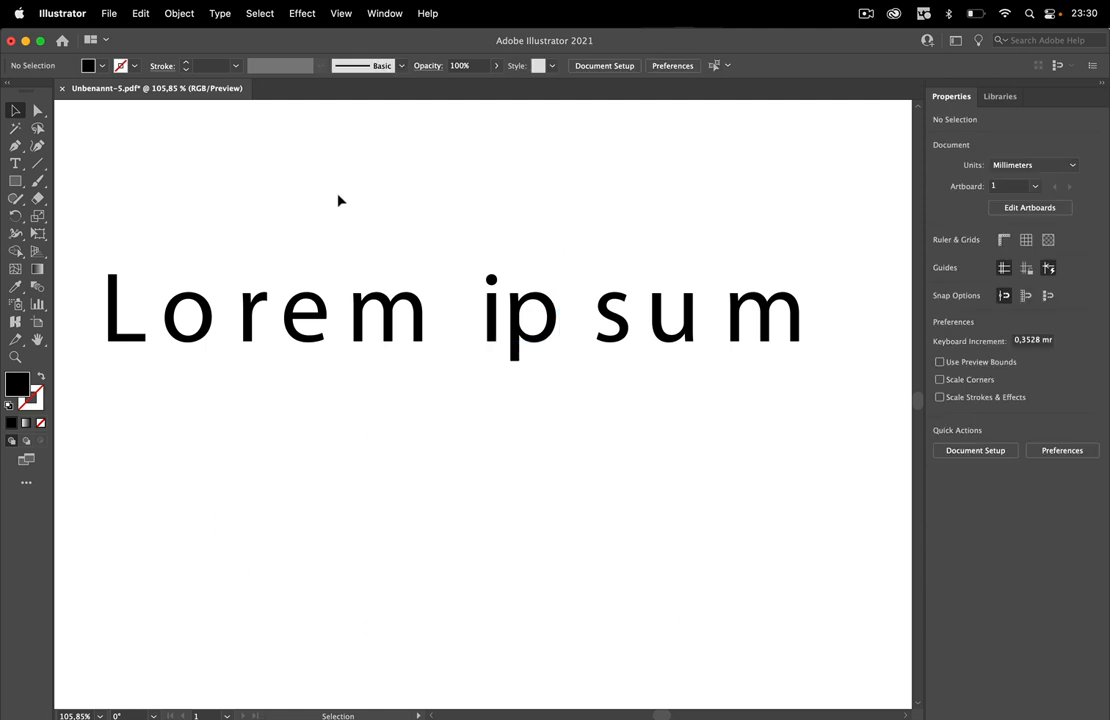
pyautogui.moveTo(388, 198)
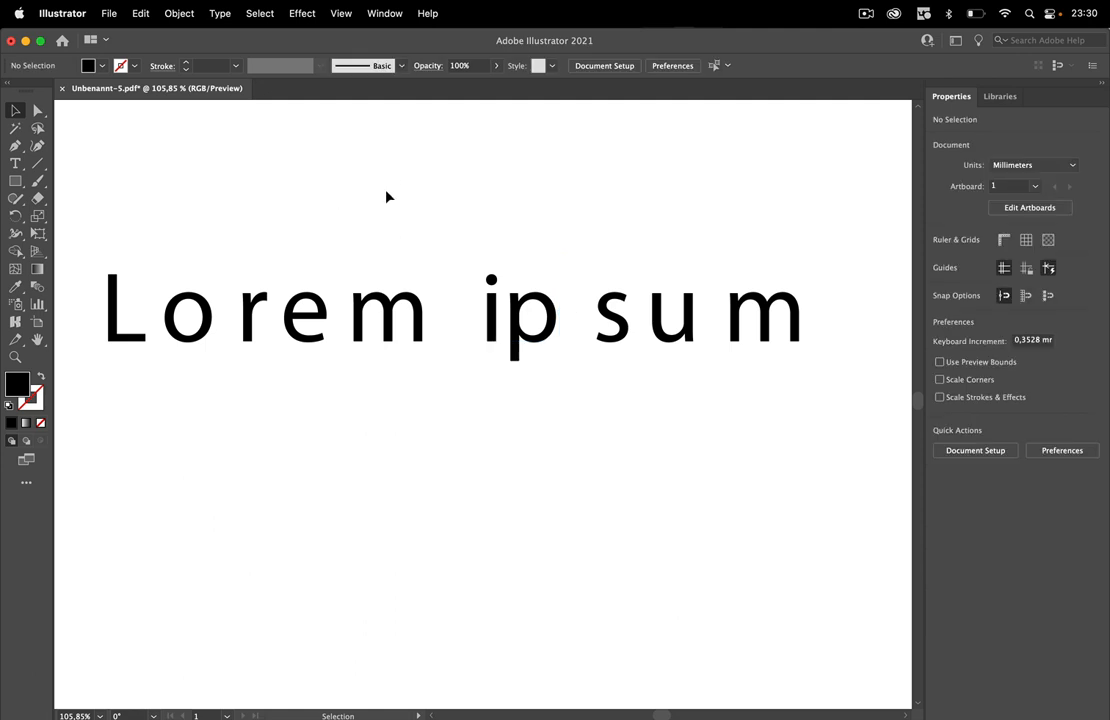
pyautogui.moveTo(240, 210)
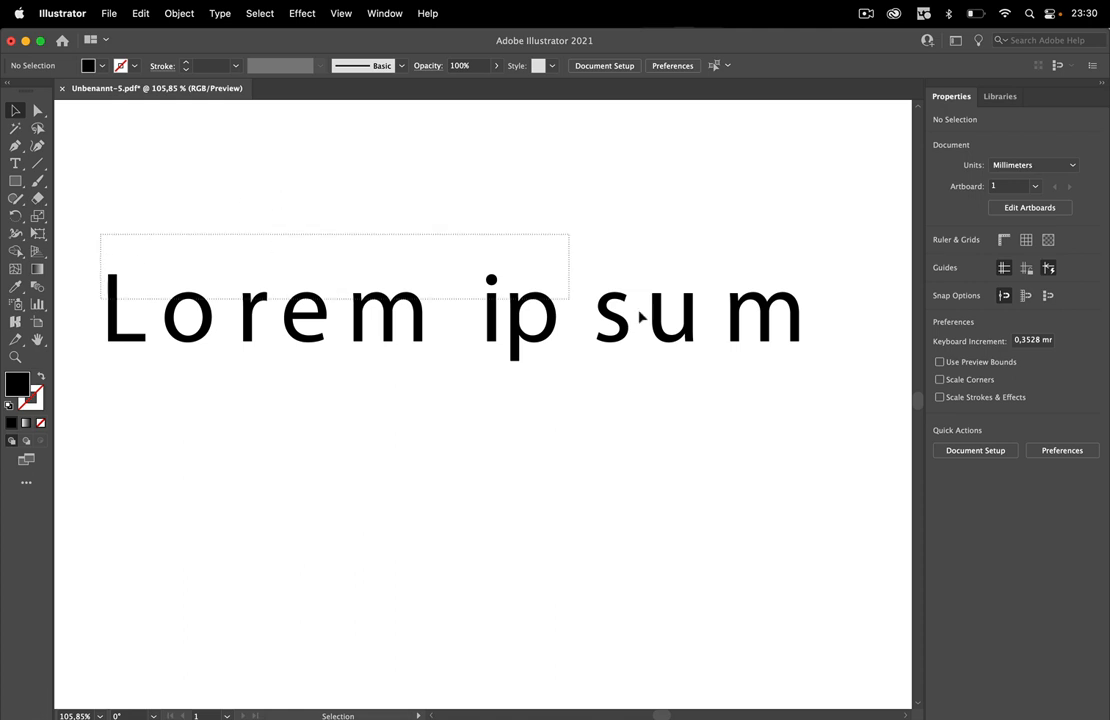
pyautogui.click(450, 310)
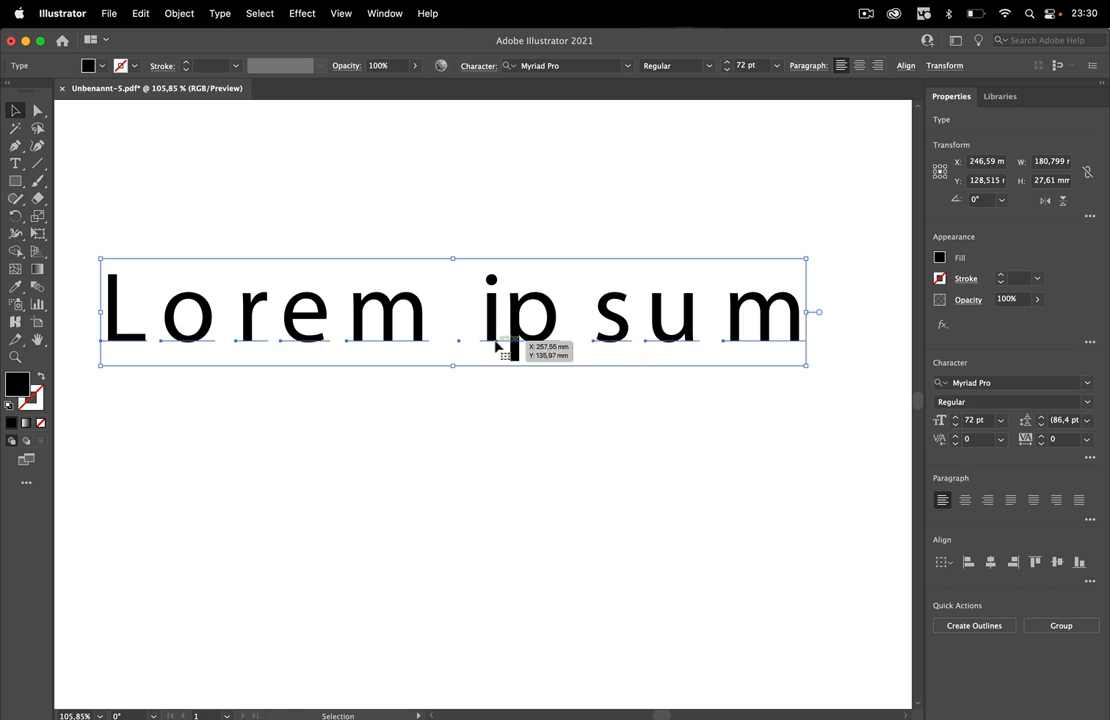
pyautogui.moveTo(156, 358)
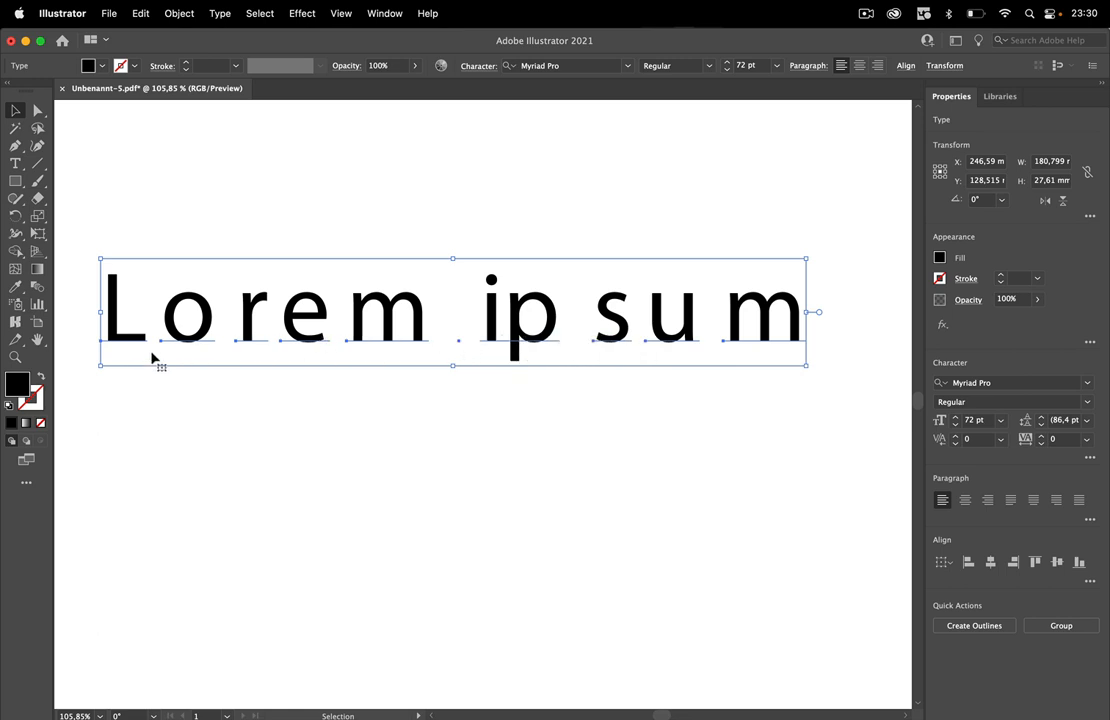
pyautogui.moveTo(660, 170)
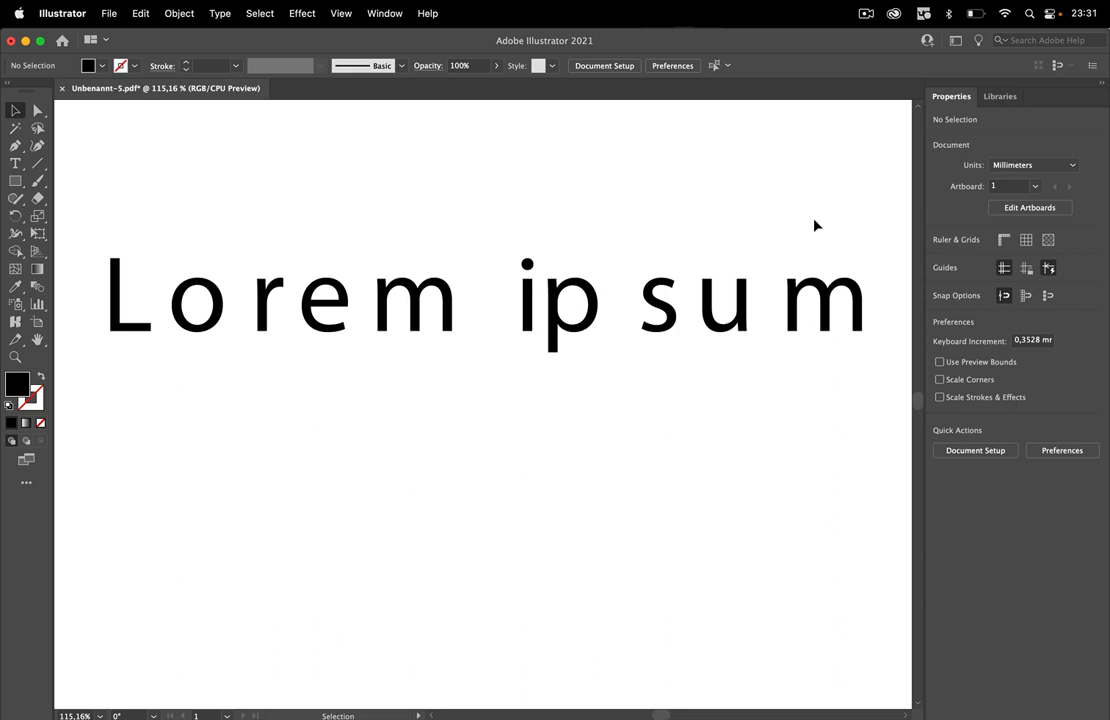
pyautogui.moveTo(200, 150)
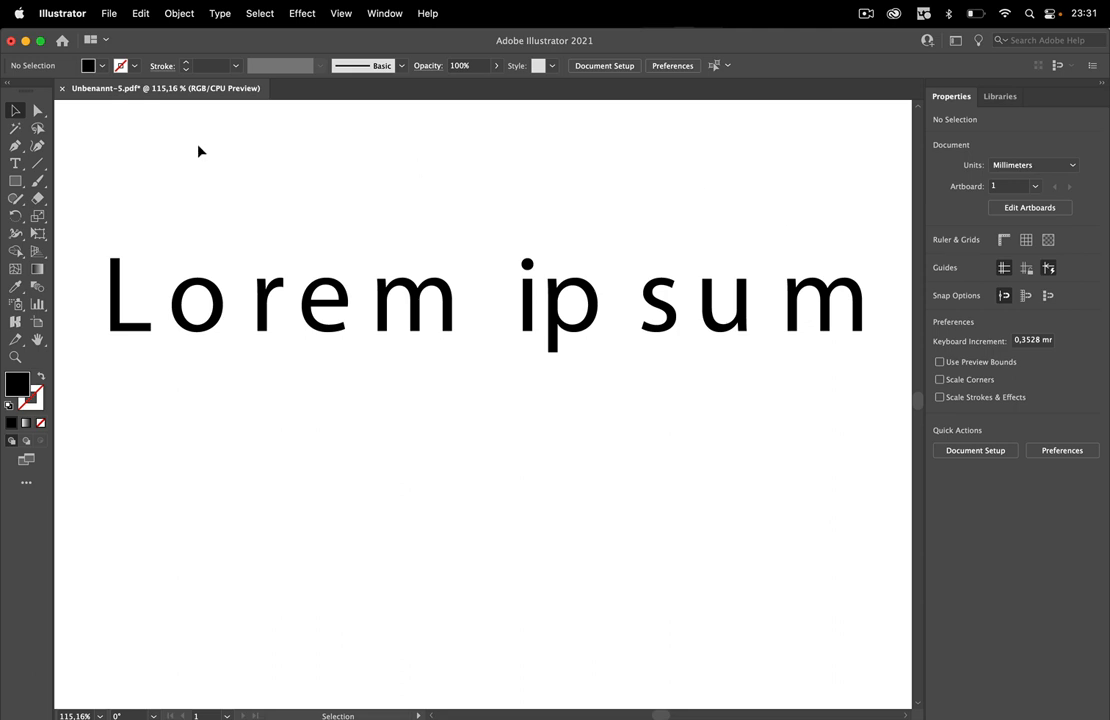
# Step: Cut the selected spaced-out text object via Edit > Cut, emptying the artboard
pyautogui.click(836, 304)
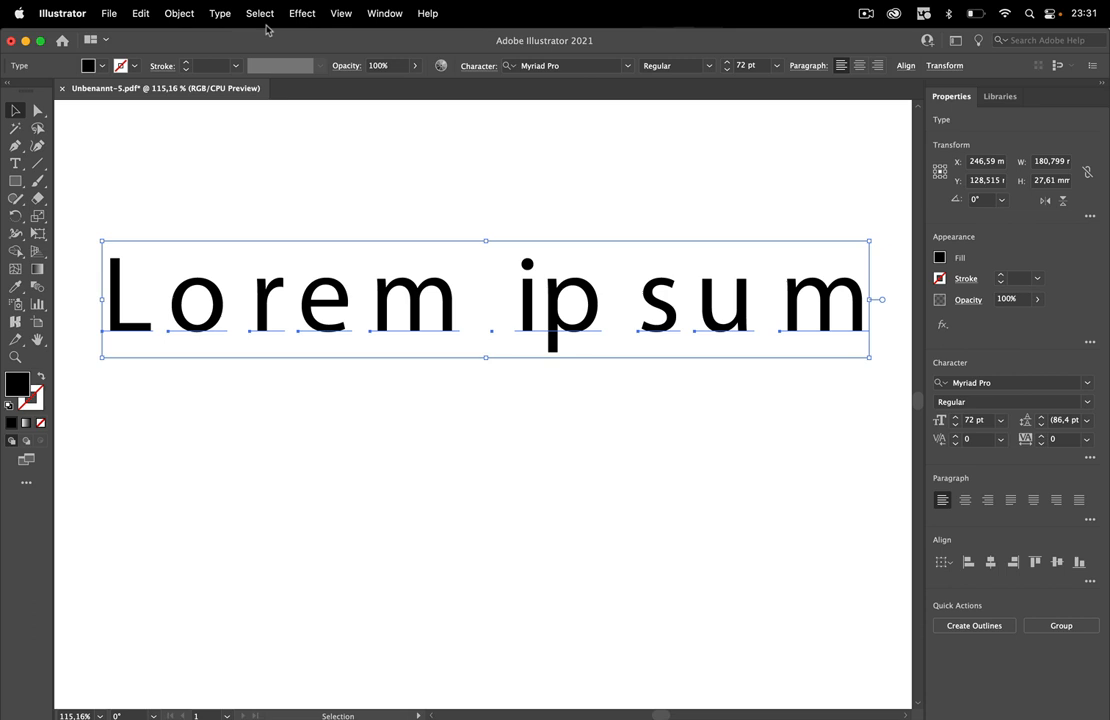
pyautogui.click(140, 12)
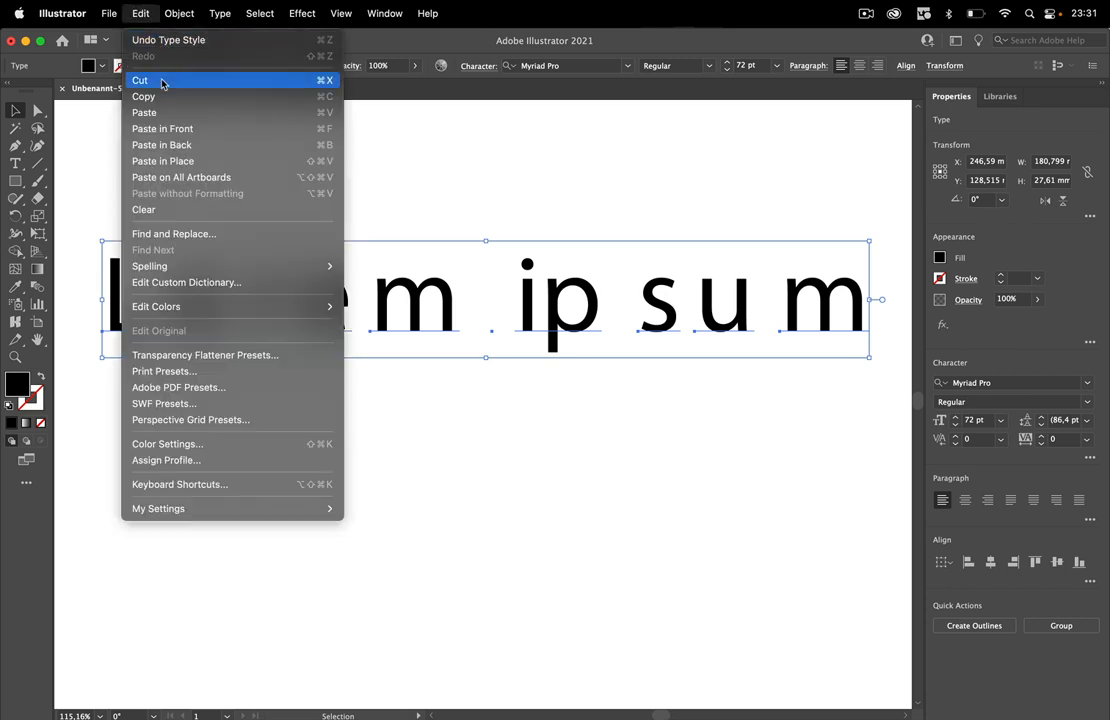
pyautogui.click(140, 80)
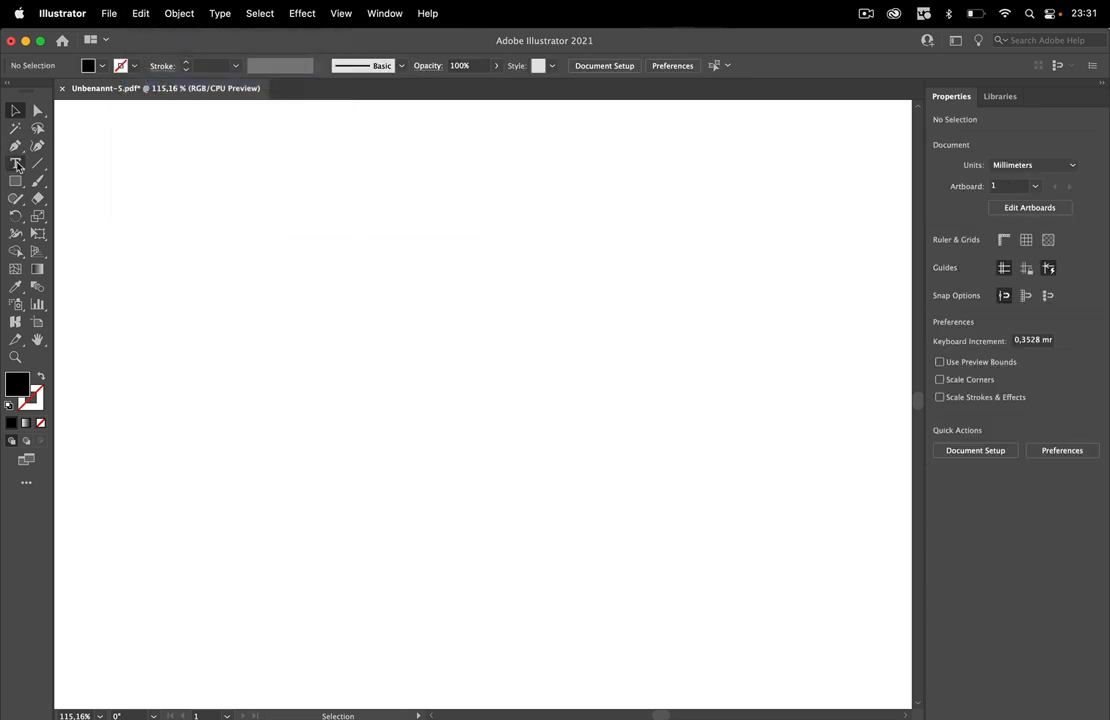
# Step: Create an area text object with the Type tool reading 'Lorem ipsum dolor sit'
pyautogui.click(16, 164)
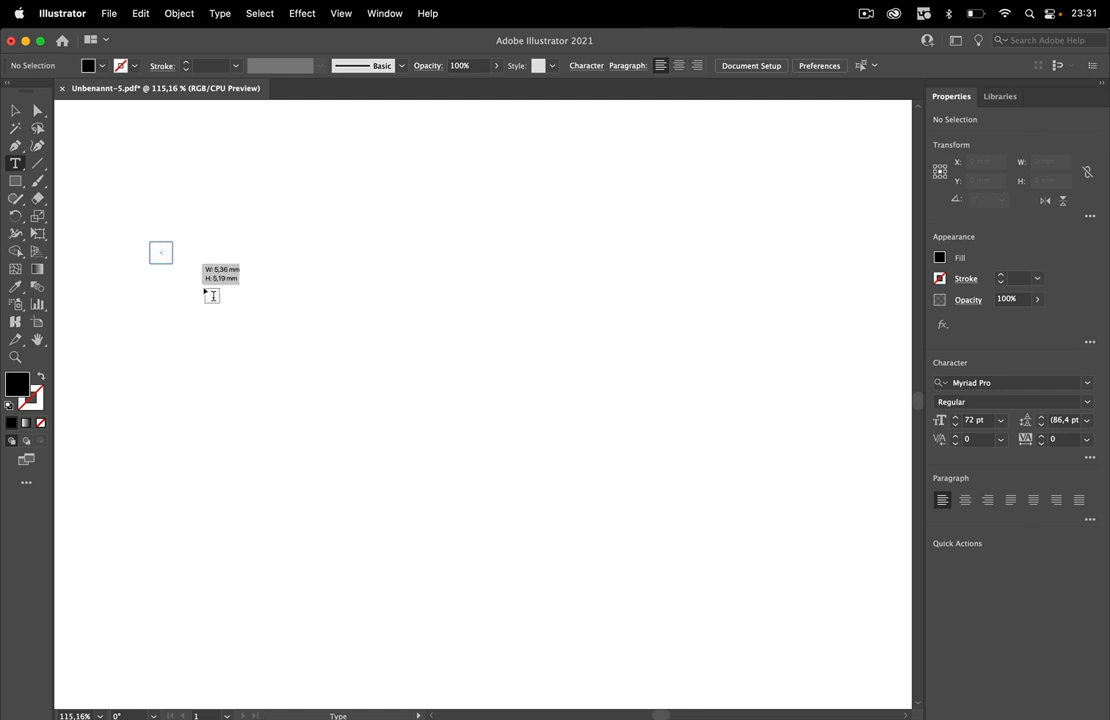
pyautogui.write('Lorem ipsum dolor sit')
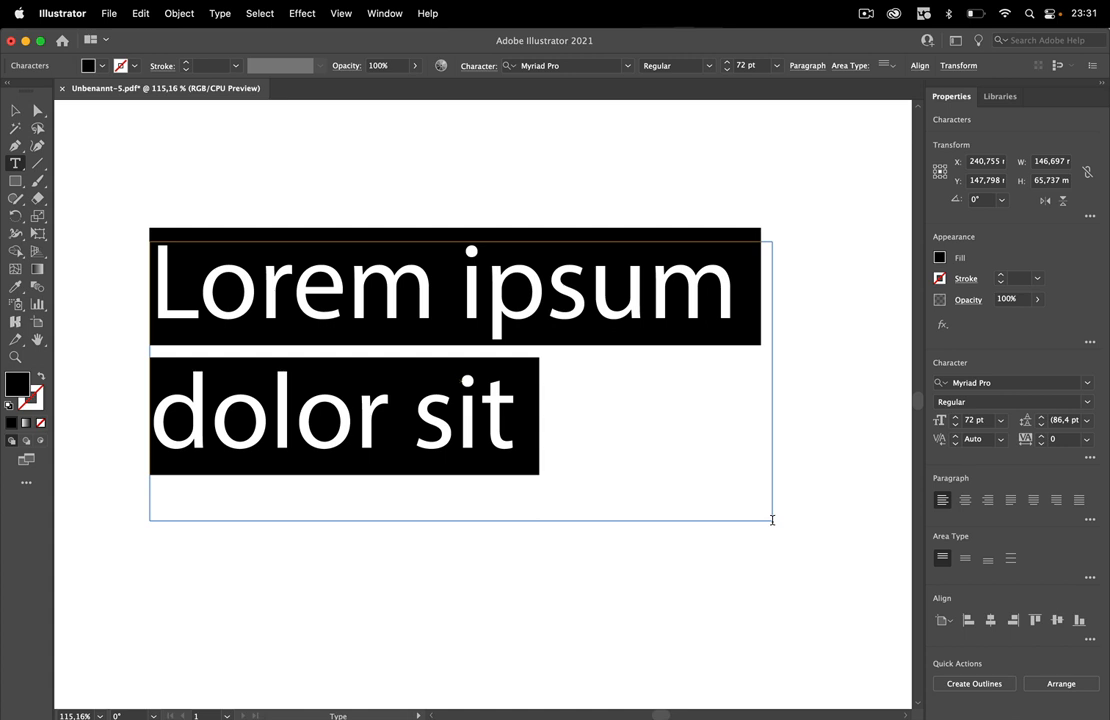
pyautogui.moveTo(148, 20)
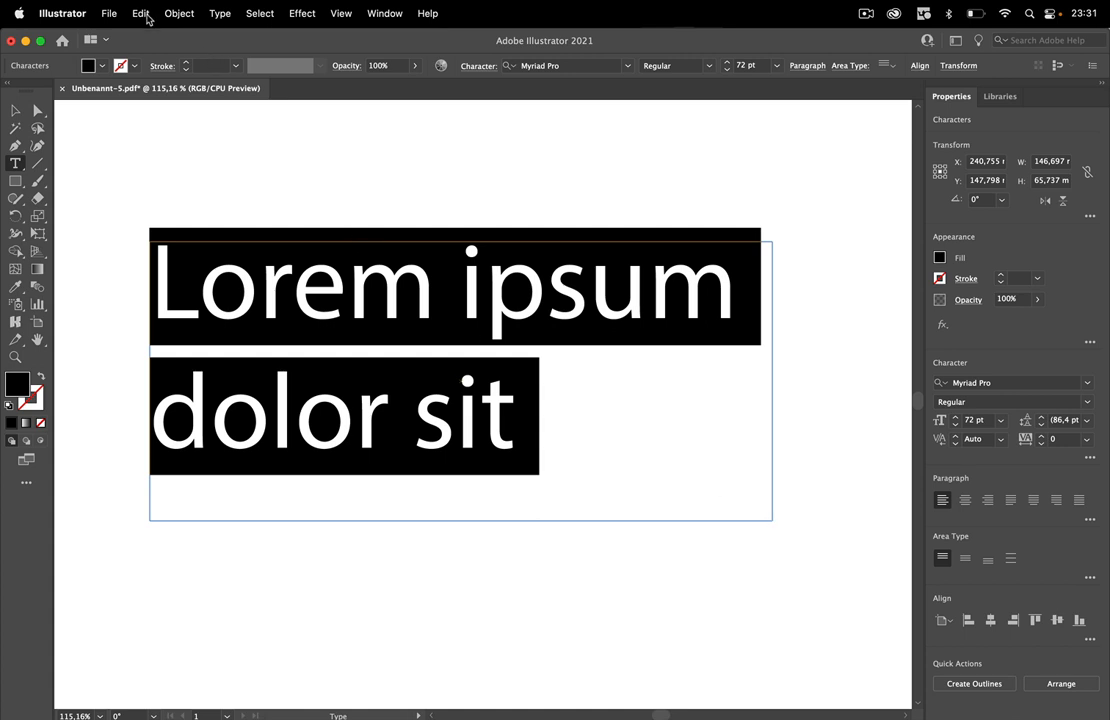